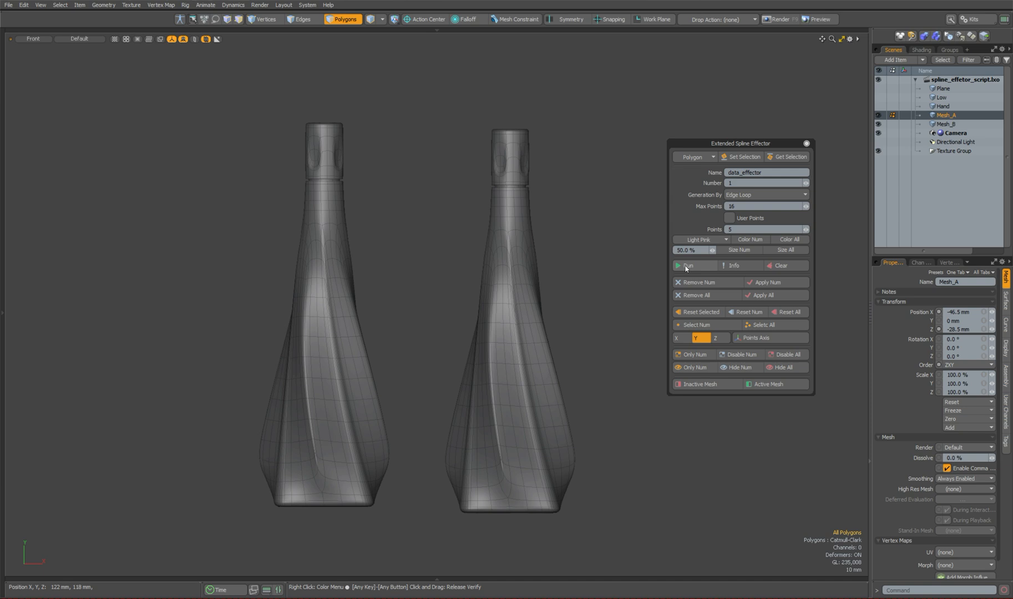
# Step: Generate a spline effector, then bring up the Input > Remapping preferences
pyautogui.click(688, 265)
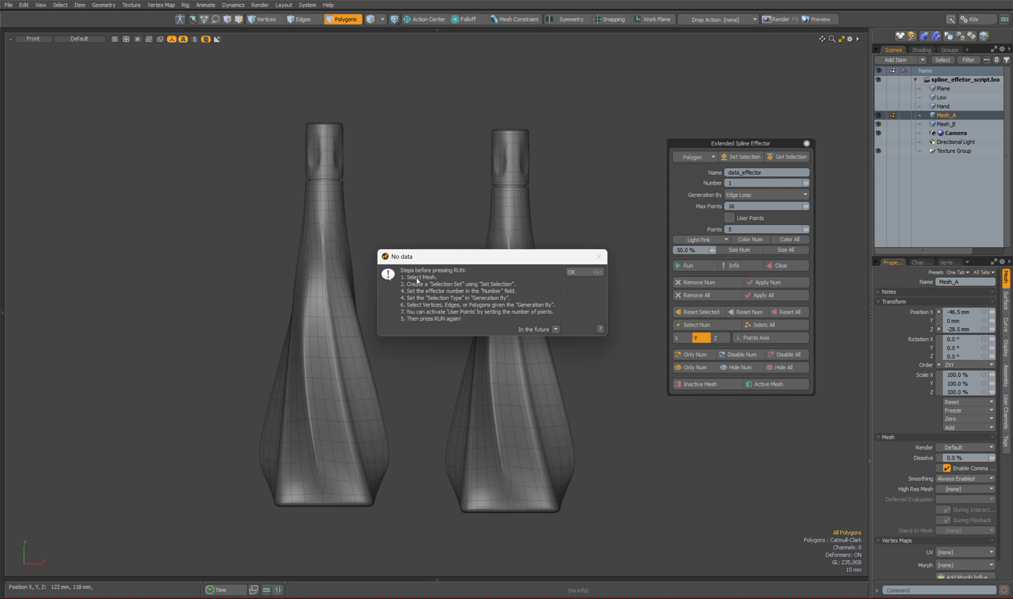
pyautogui.moveTo(665, 227)
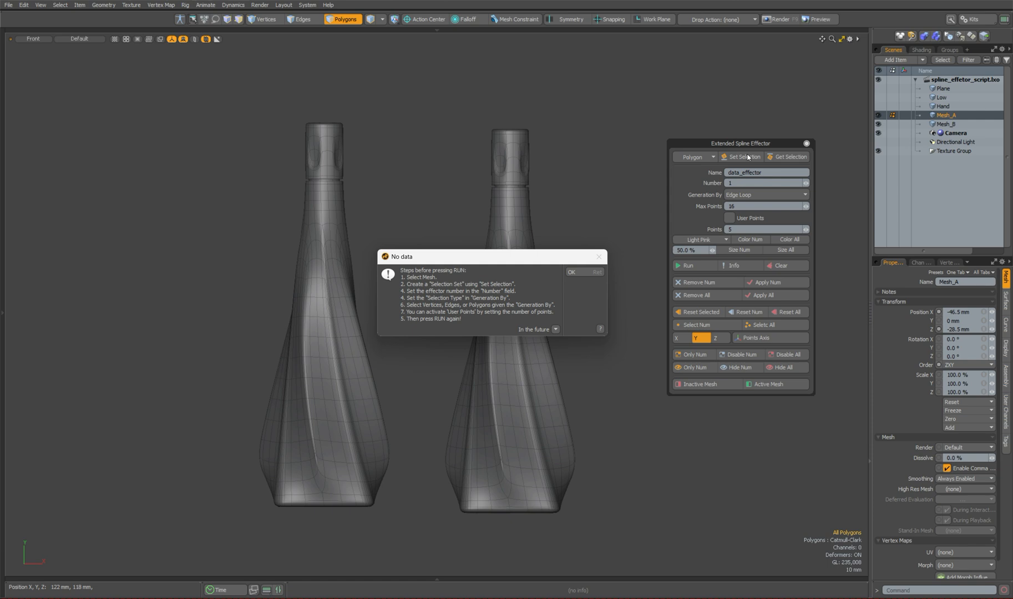
pyautogui.moveTo(707, 185)
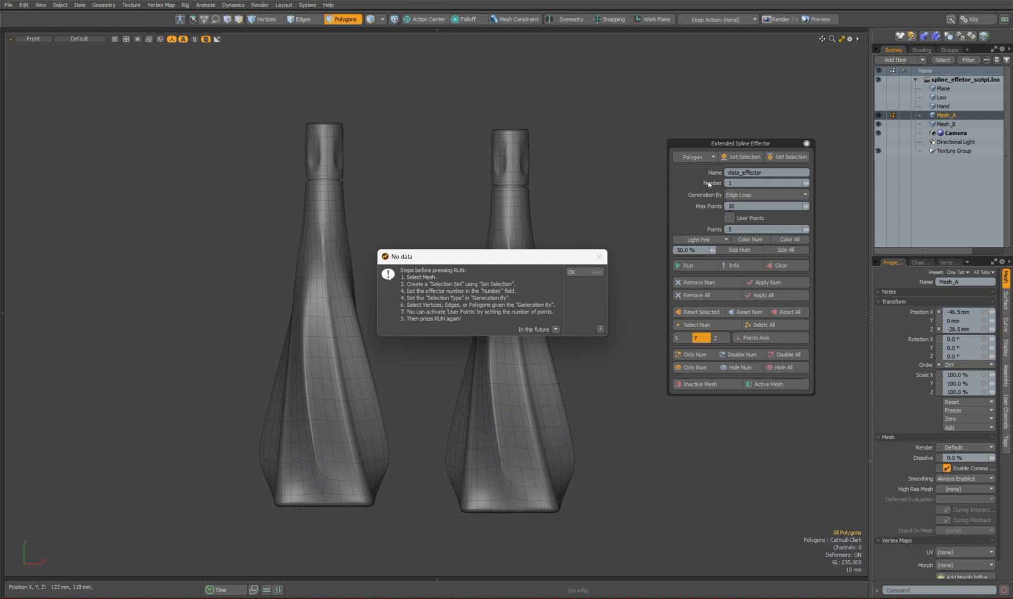
pyautogui.moveTo(491, 302)
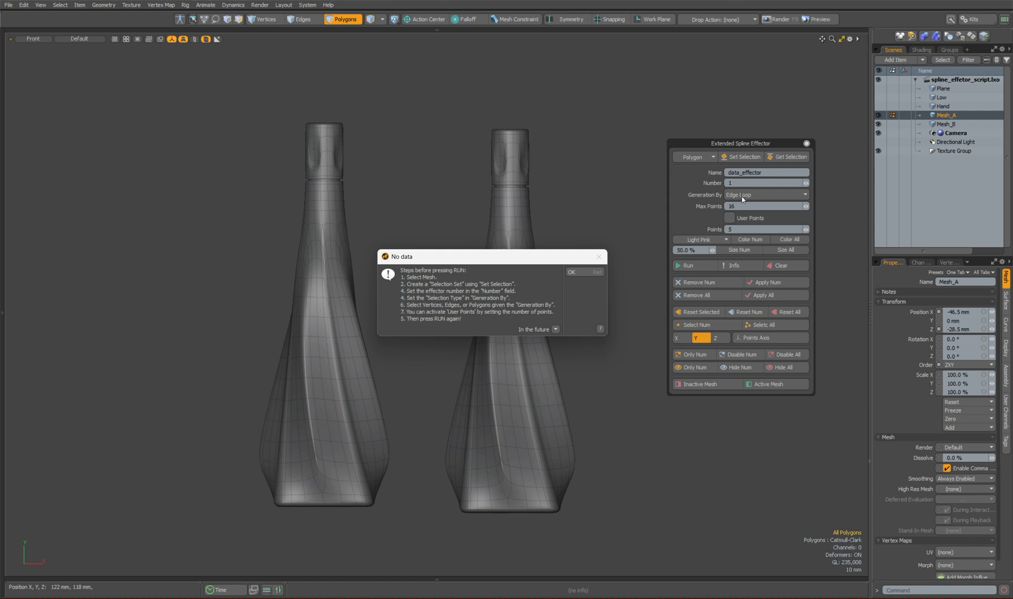
pyautogui.moveTo(322, 463)
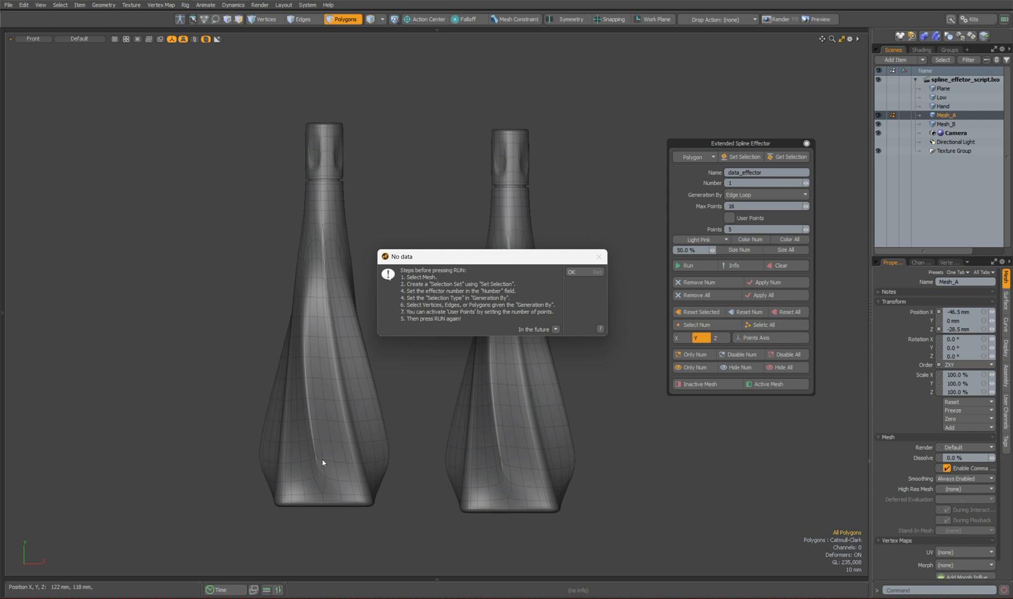
pyautogui.moveTo(515, 467)
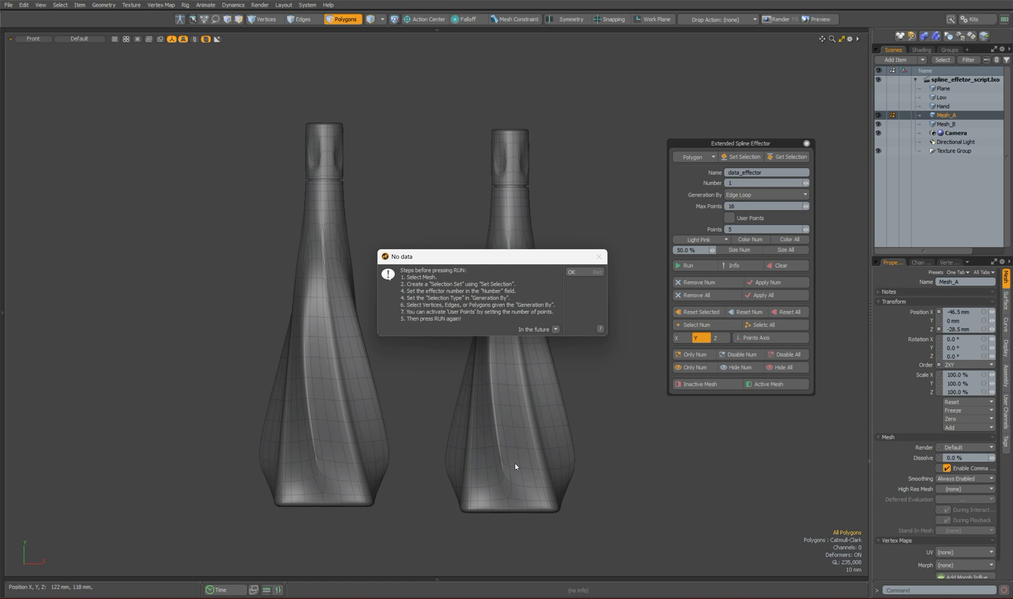
pyautogui.moveTo(413, 318)
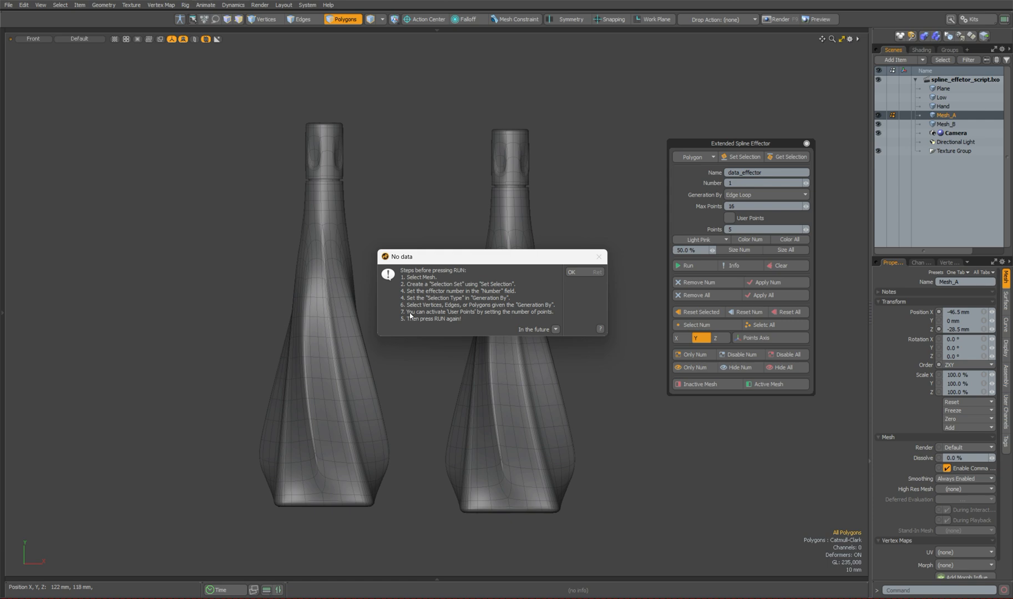
pyautogui.moveTo(473, 316)
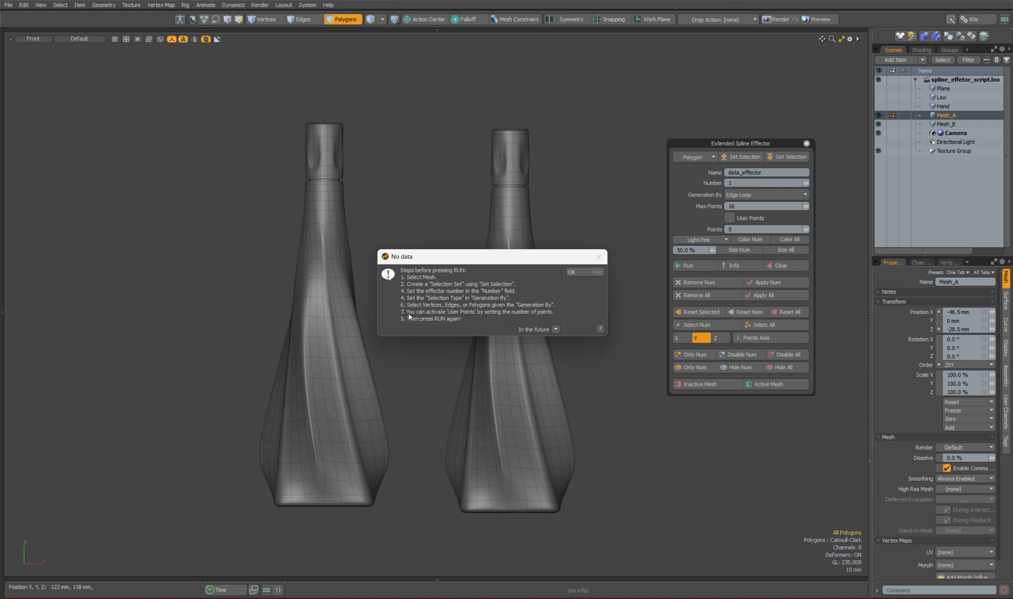
pyautogui.moveTo(486, 317)
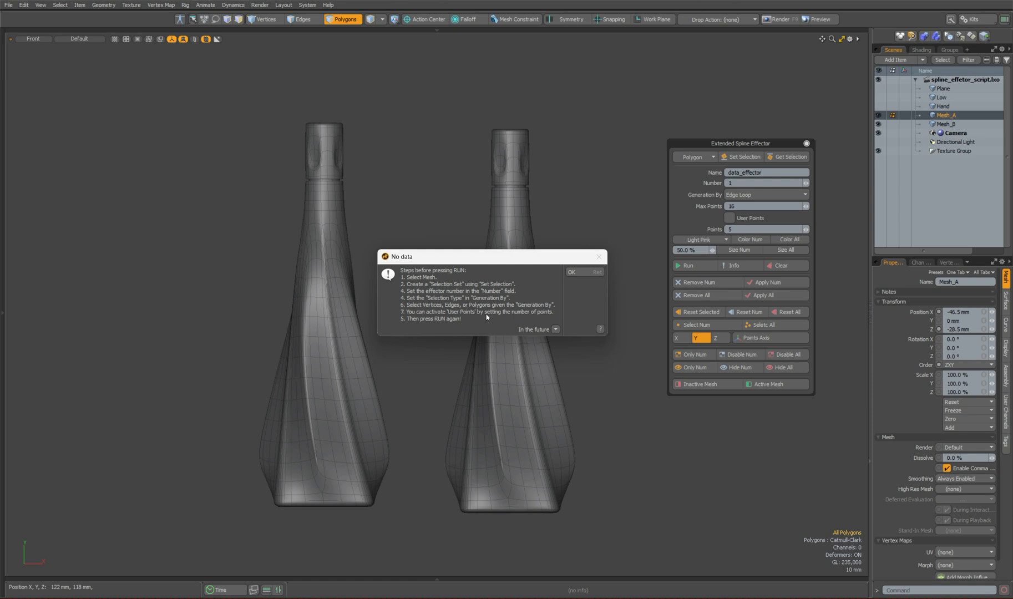
pyautogui.moveTo(747, 229)
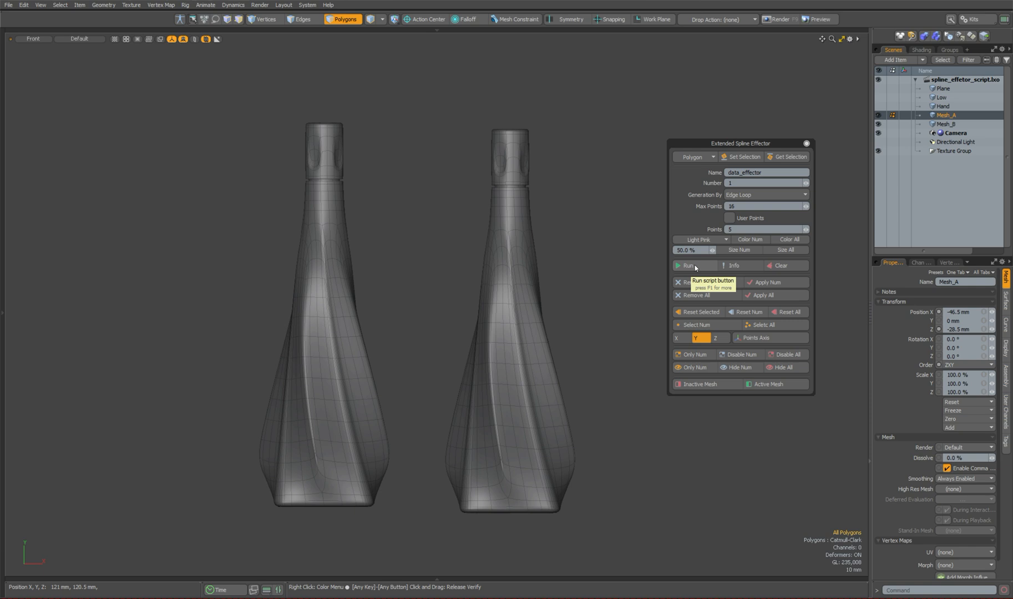
pyautogui.moveTo(740, 367)
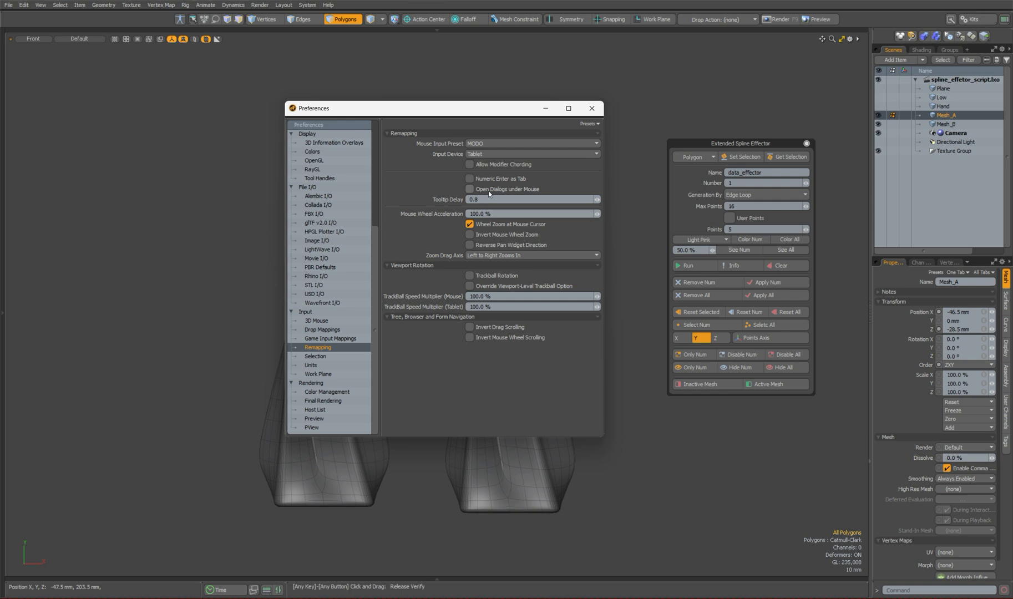
pyautogui.click(592, 107)
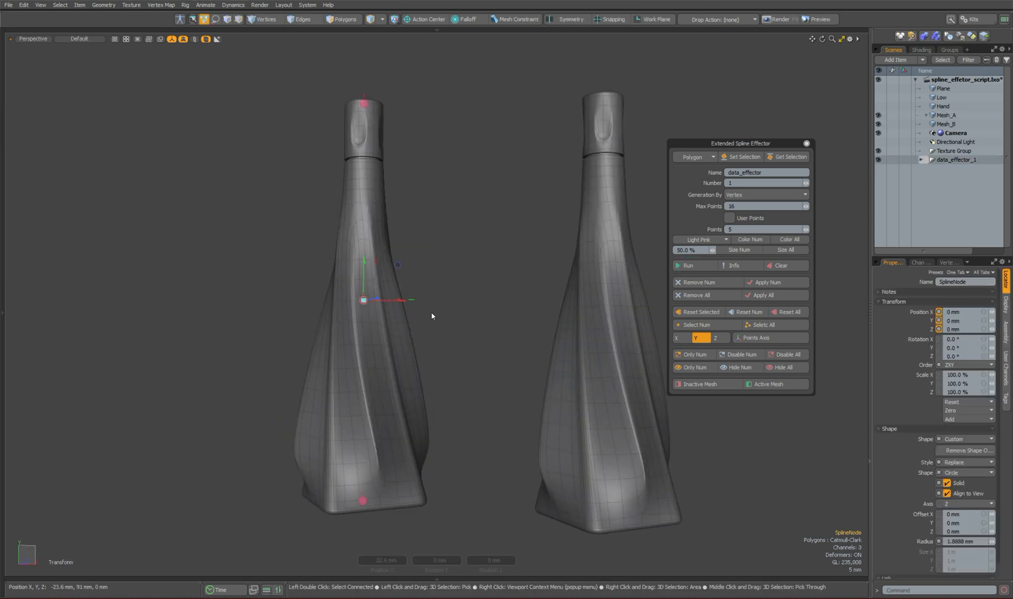
# Step: Create data_effector_1 on Mesh_A by vertex, test a SplineNode and reset its transforms
pyautogui.click(264, 19)
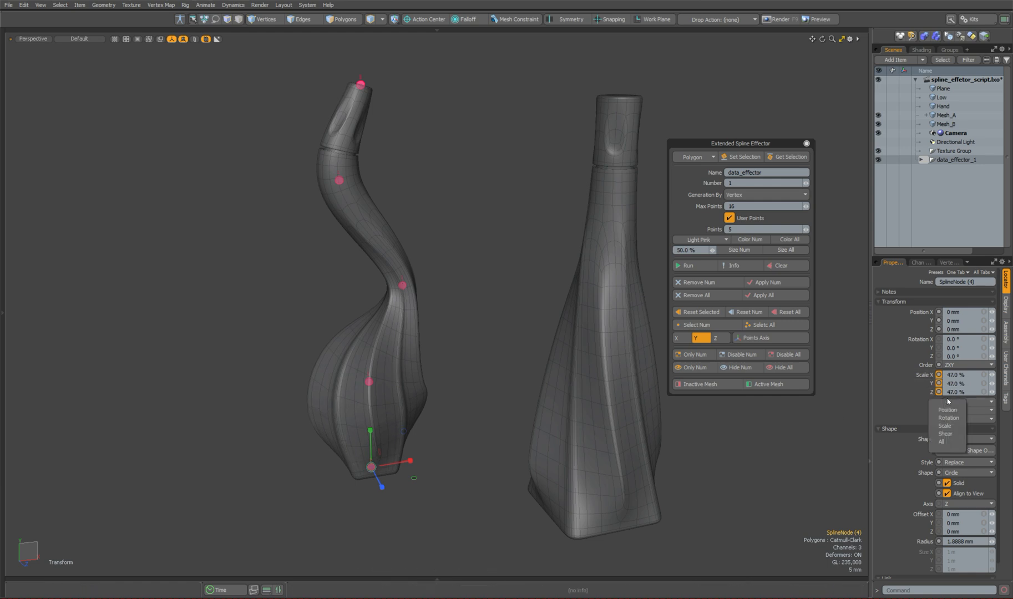
pyautogui.click(944, 425)
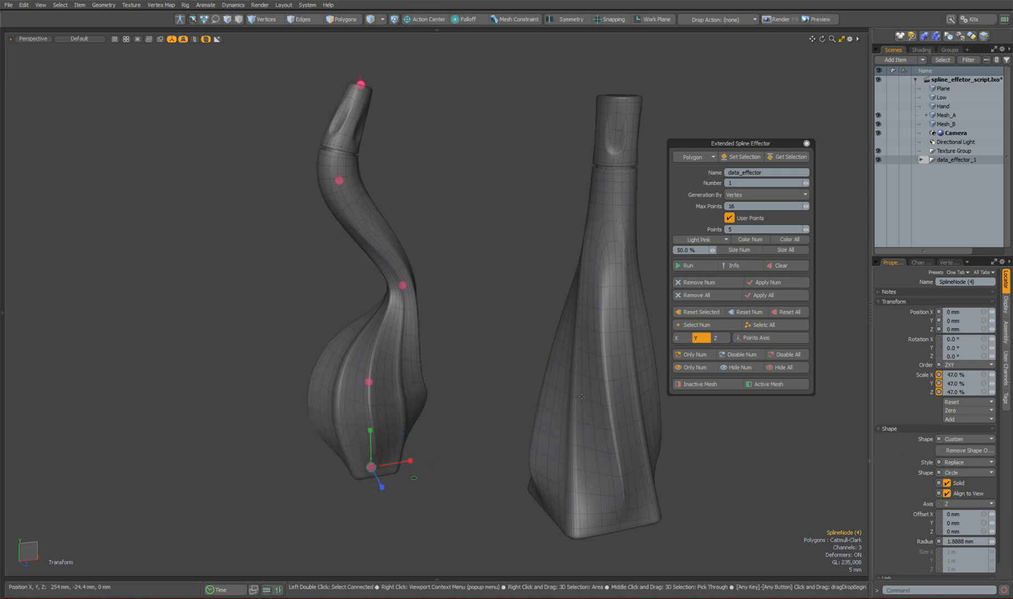
pyautogui.click(697, 318)
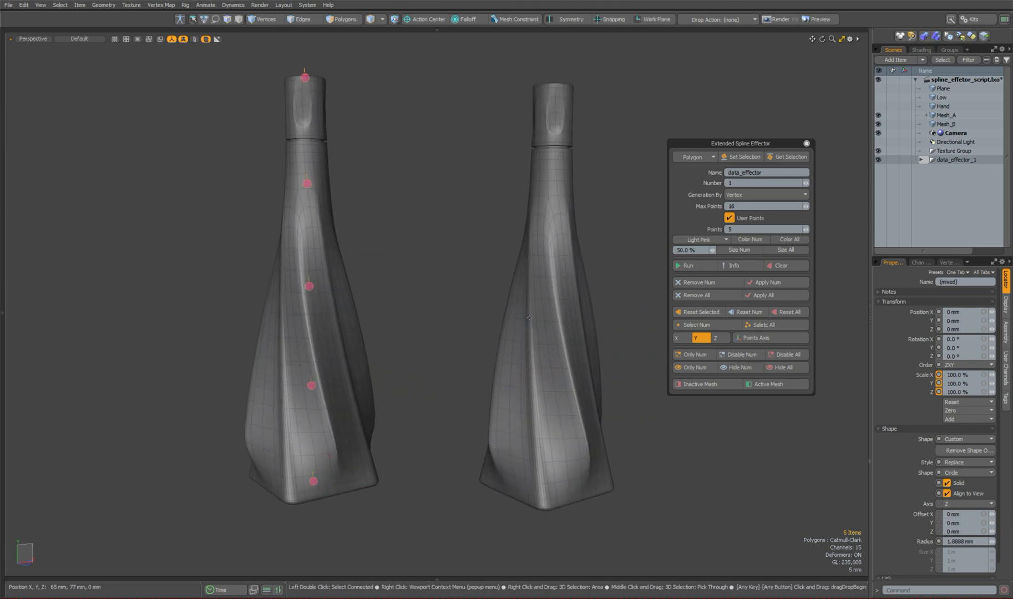
# Step: Create data_effector_2 on Mesh_B and drag spline nodes to bend both bottles toward each other
pyautogui.click(944, 123)
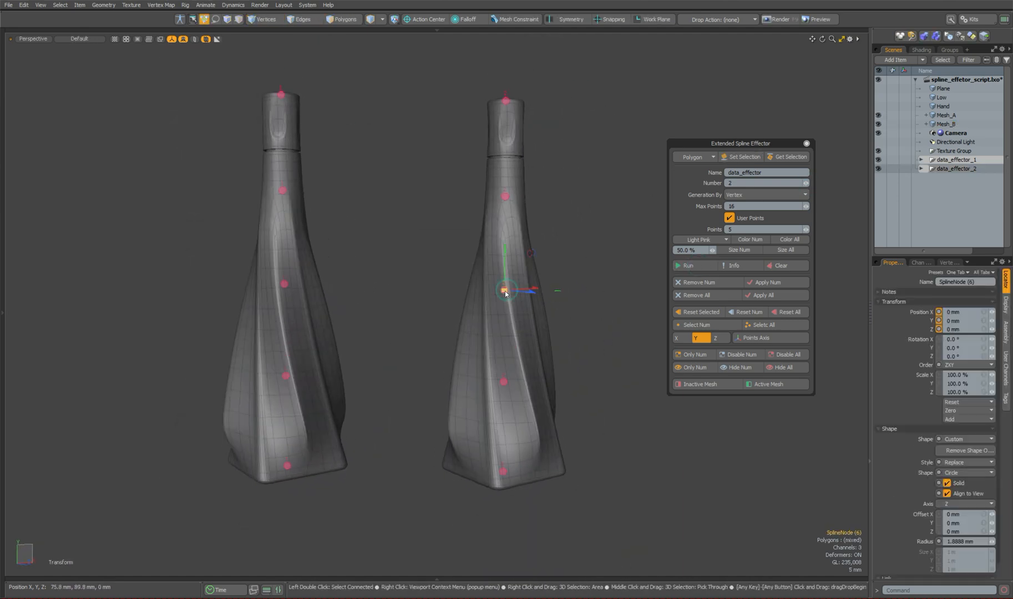
pyautogui.moveTo(506, 290); pyautogui.dragTo(503, 198)
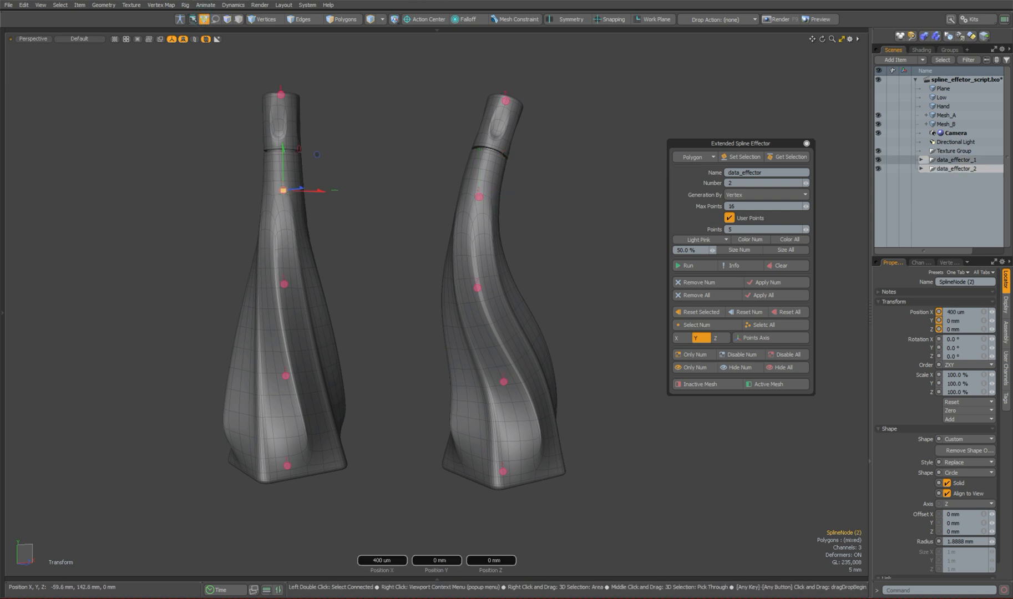
pyautogui.moveTo(290, 190); pyautogui.dragTo(387, 192)
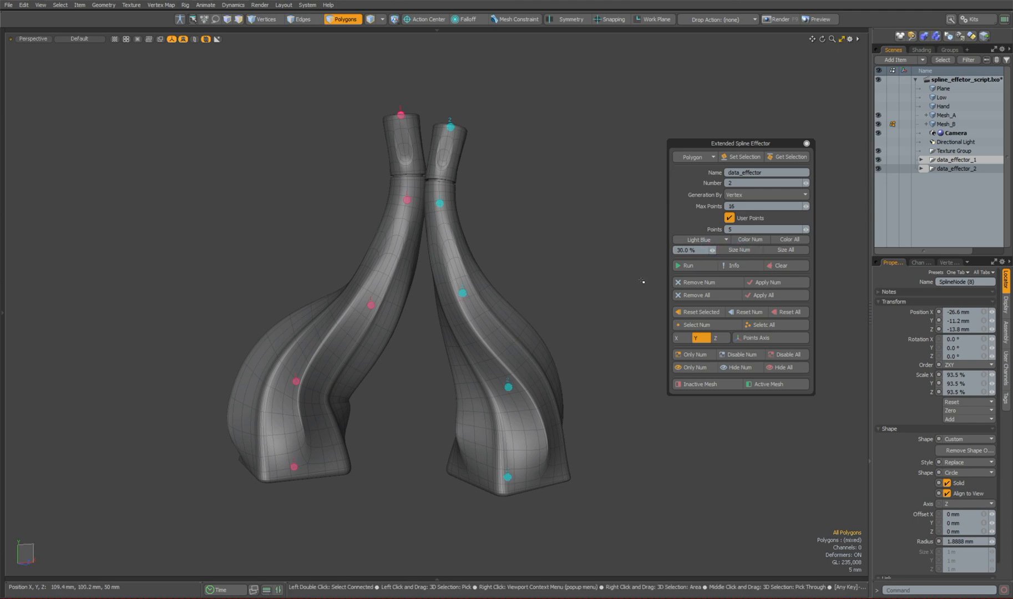
pyautogui.moveTo(785, 249)
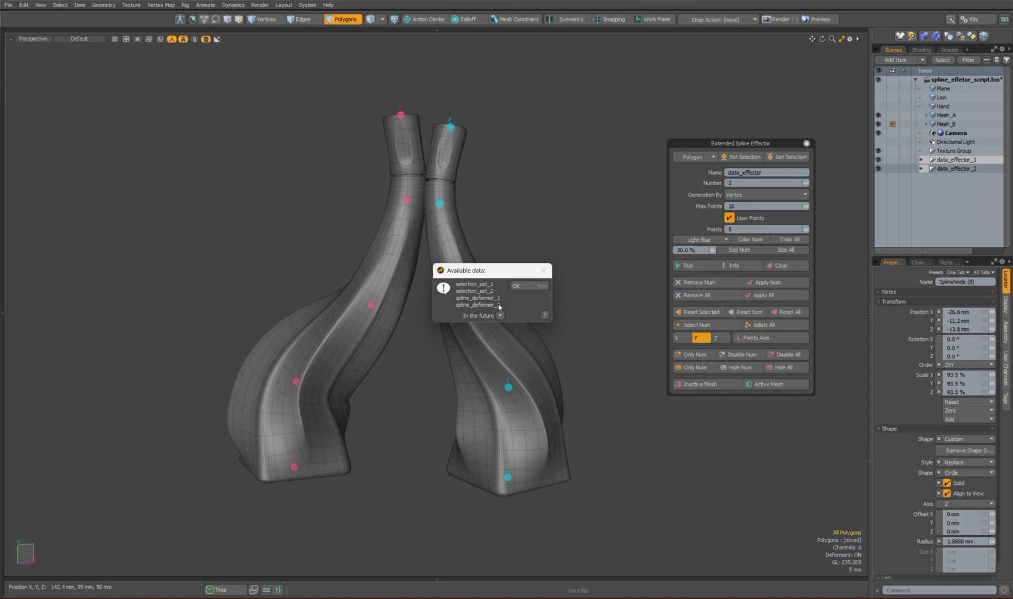
# Step: Select the spline nodes on both bottles, then Remove All effectors to restore the twisted shape
pyautogui.click(514, 286)
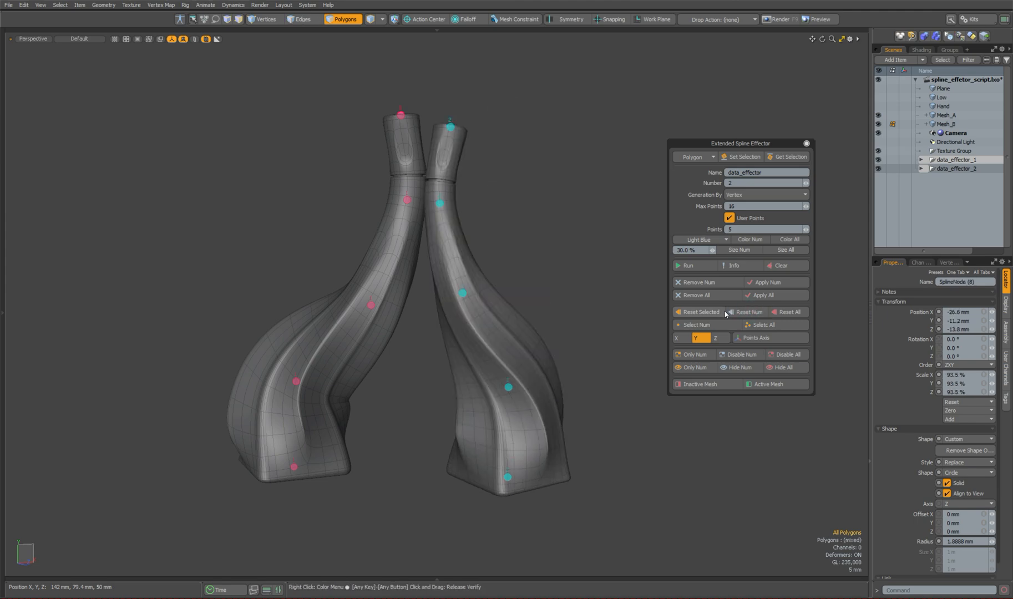
pyautogui.click(787, 312)
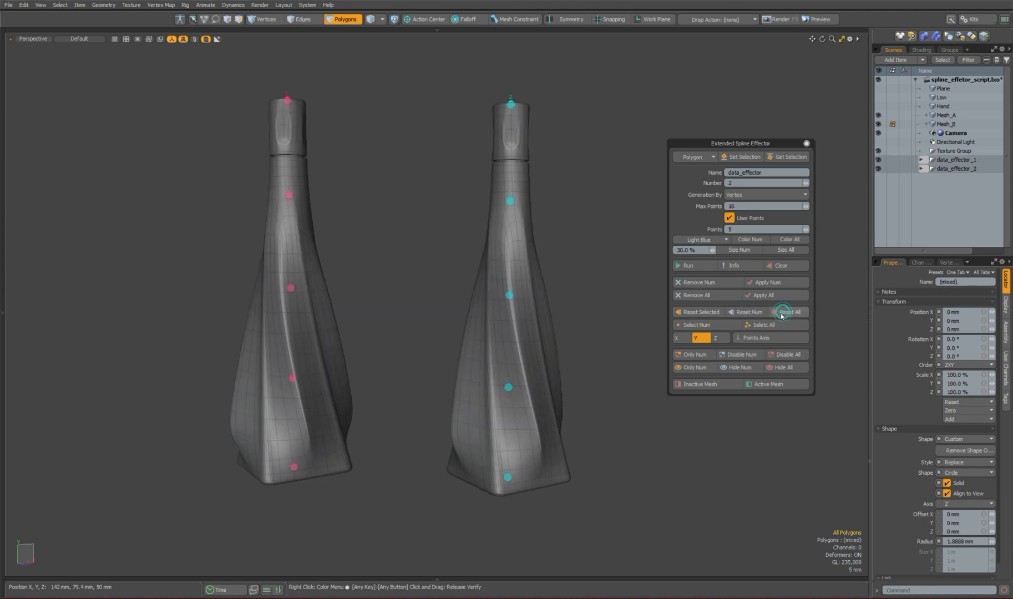
pyautogui.click(788, 312)
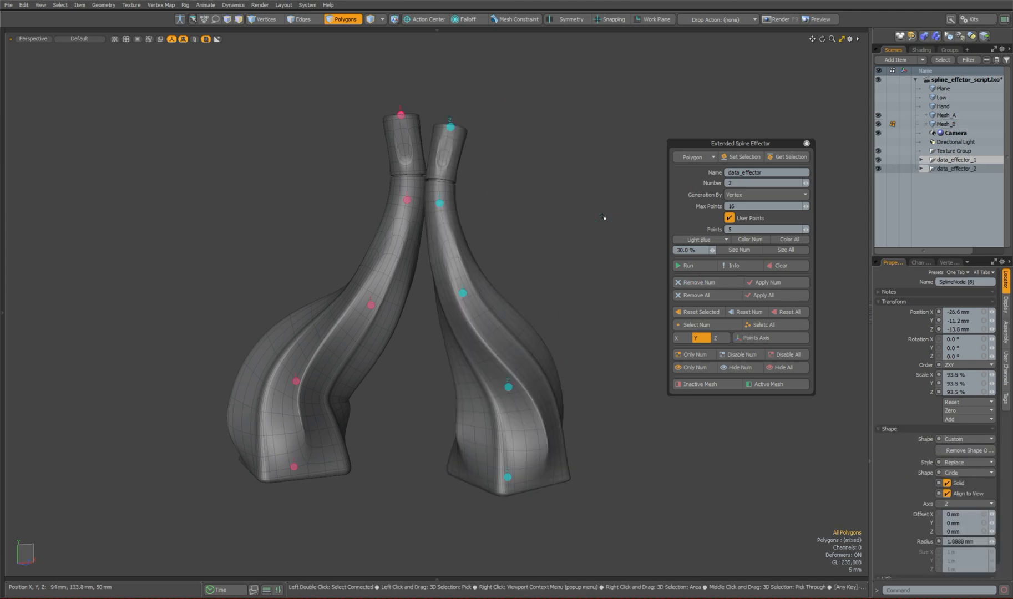
pyautogui.click(766, 283)
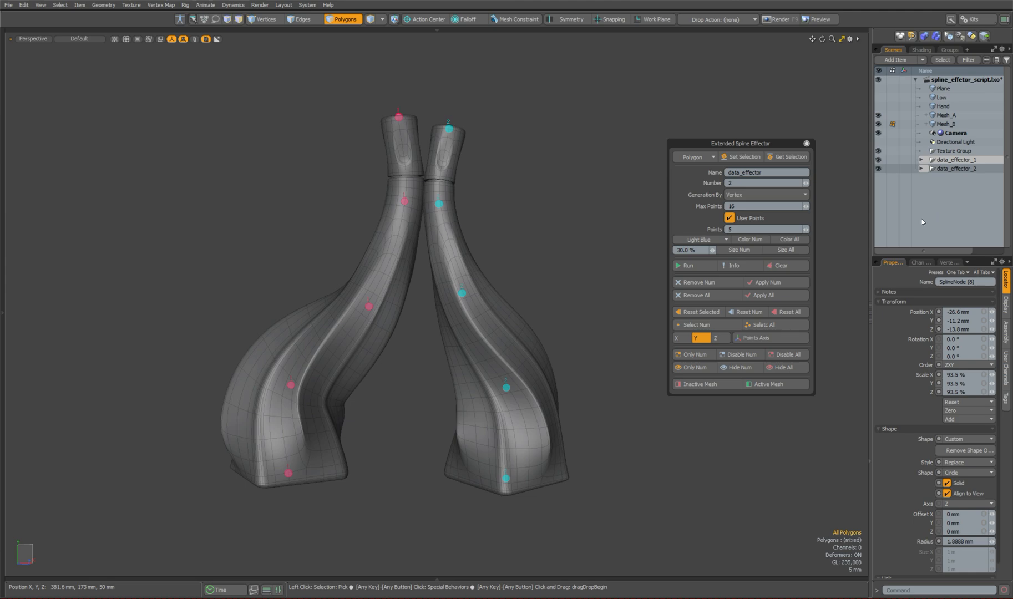
pyautogui.click(945, 123)
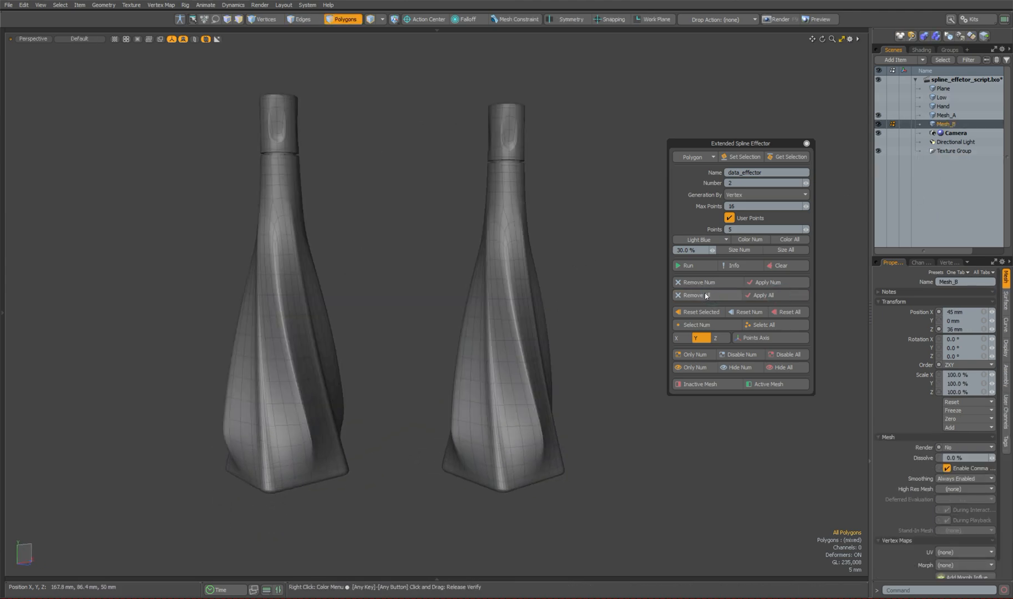
pyautogui.click(690, 295)
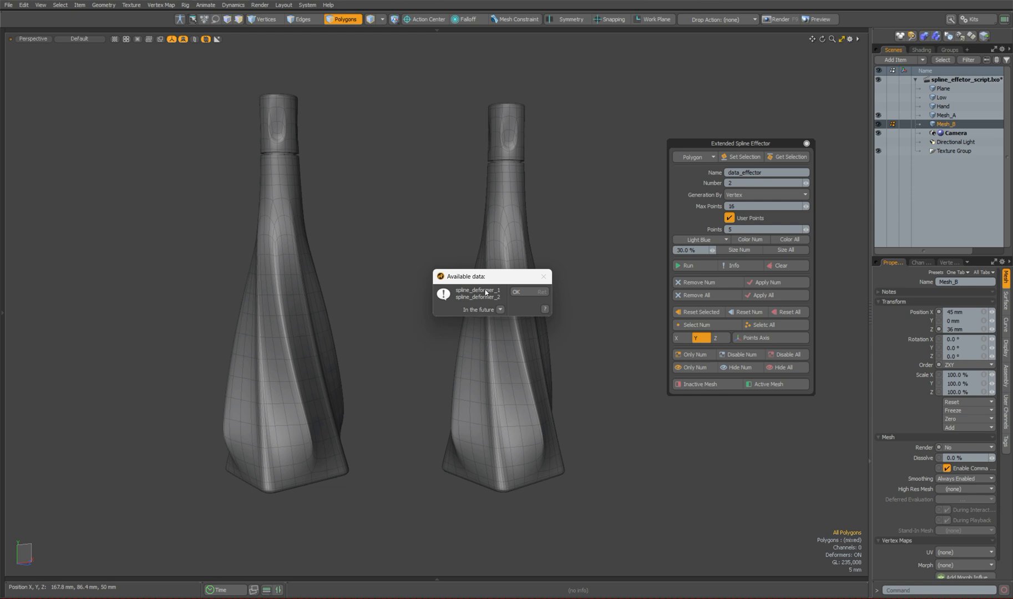
pyautogui.moveTo(481, 295)
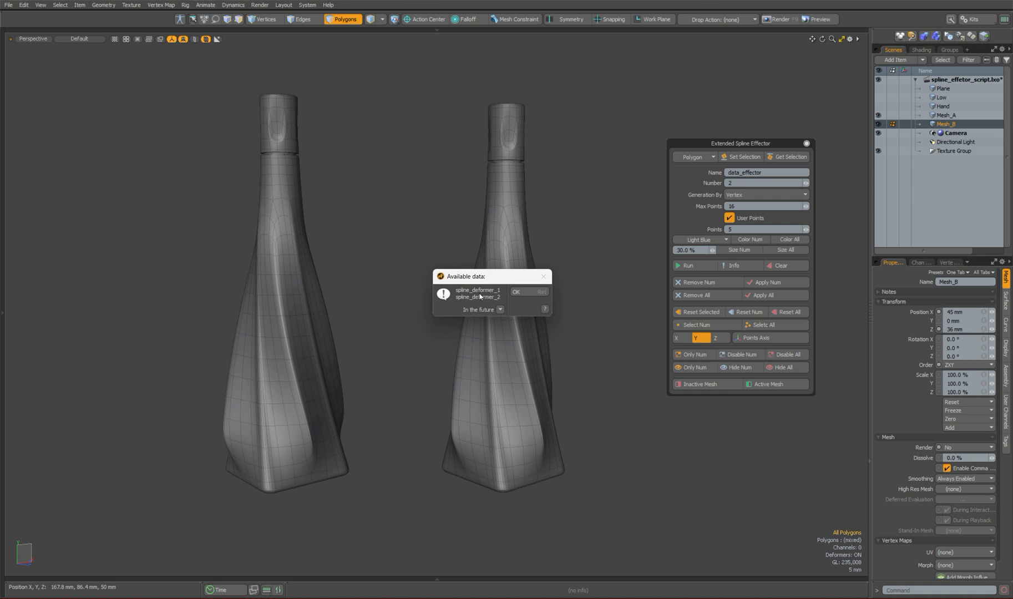
pyautogui.click(516, 292)
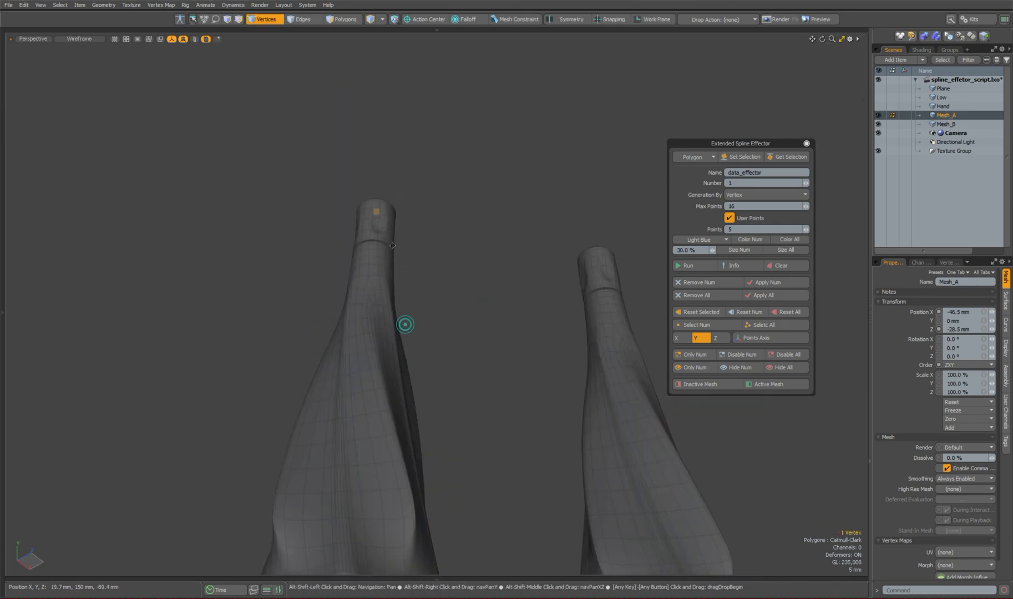
# Step: Pick vertices on the bottle necks and run the generator to build effectors for S-curve bends
pyautogui.click(686, 265)
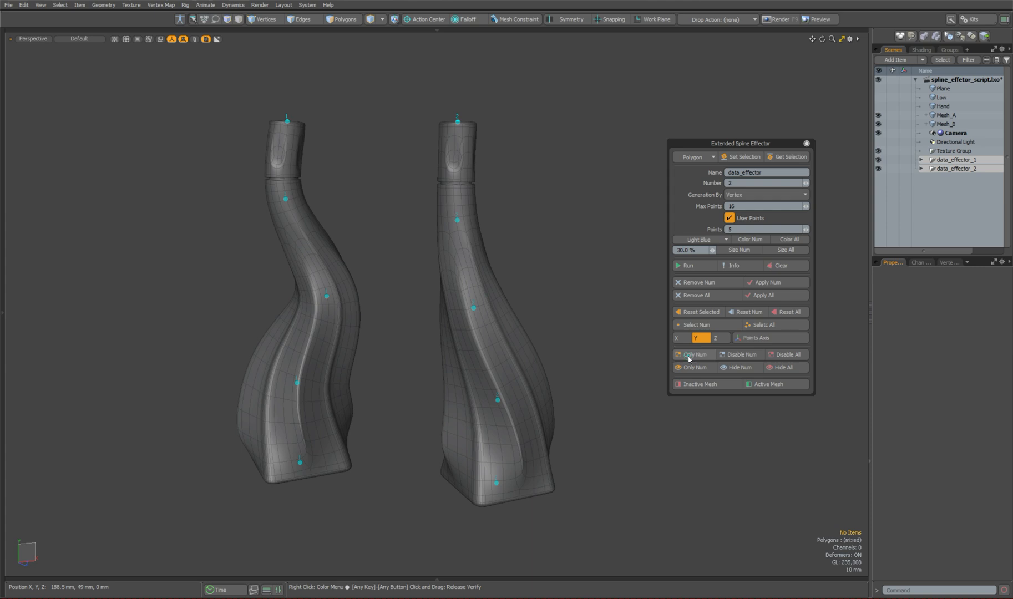
pyautogui.click(804, 183)
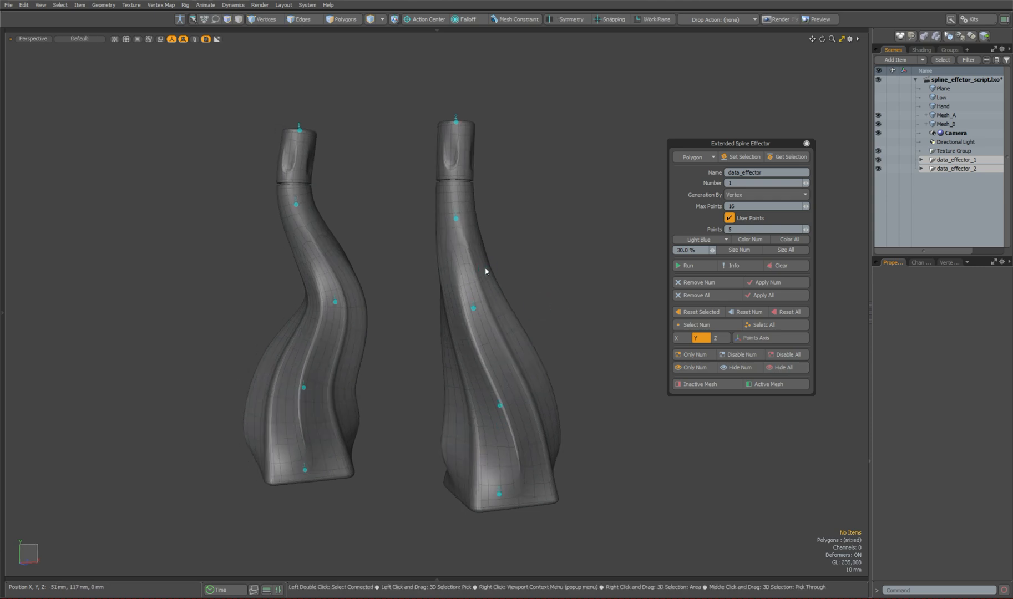
pyautogui.click(945, 115)
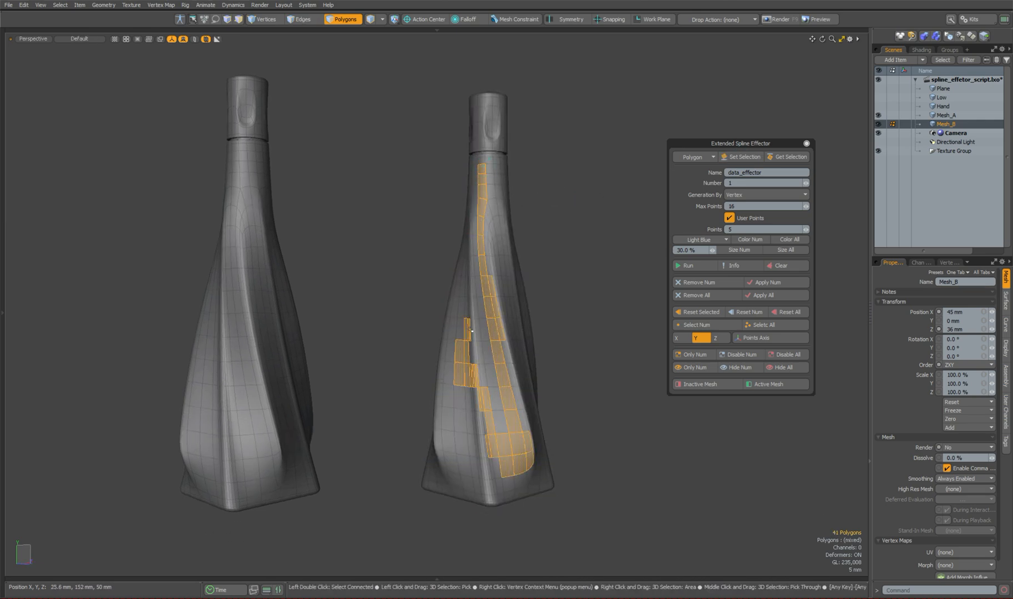
# Step: Remove the bending effectors and switch Generation By to Edge with User Points off
pyautogui.click(729, 218)
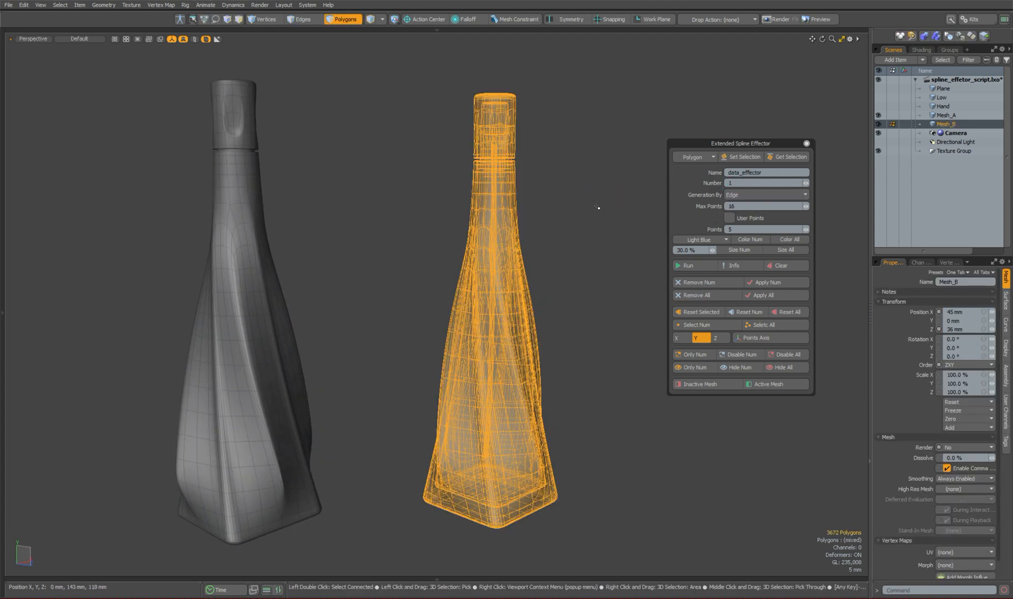
# Step: Select an edge loop on Mesh_B, convert it to a polygon strip via Get Selection, then clear it
pyautogui.click(685, 265)
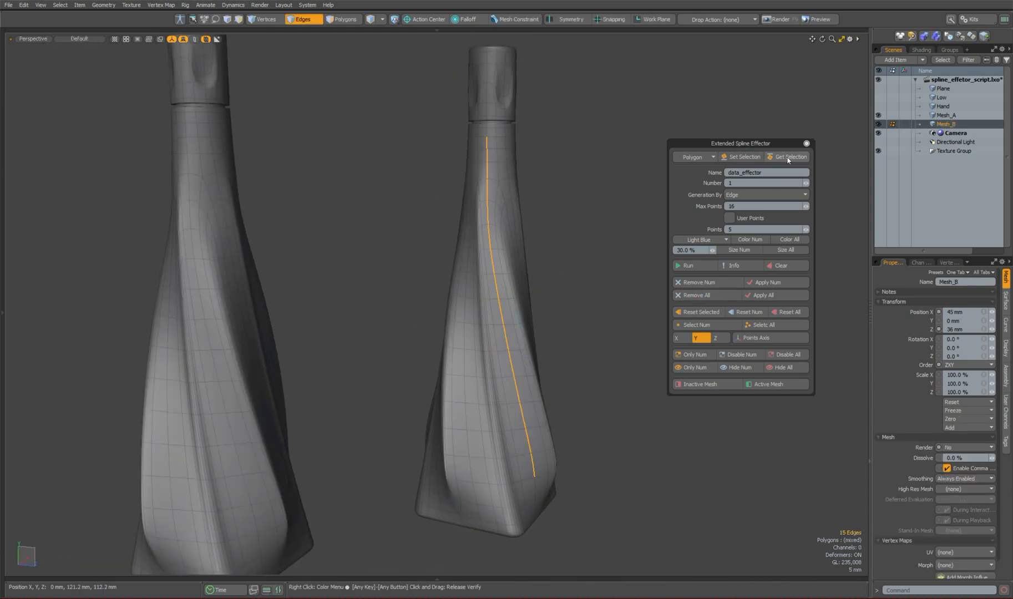
pyautogui.click(343, 19)
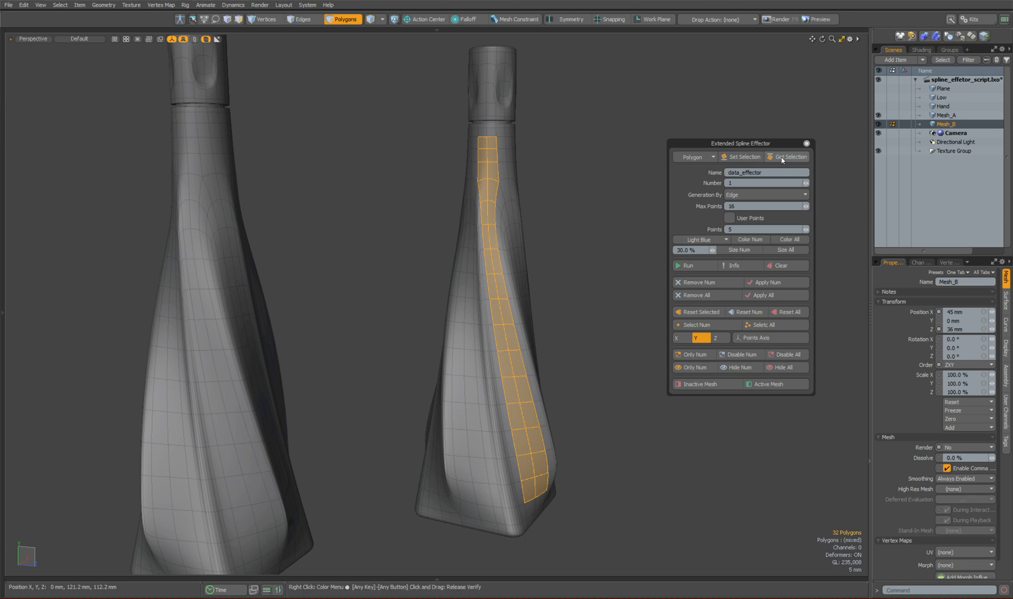
pyautogui.click(789, 157)
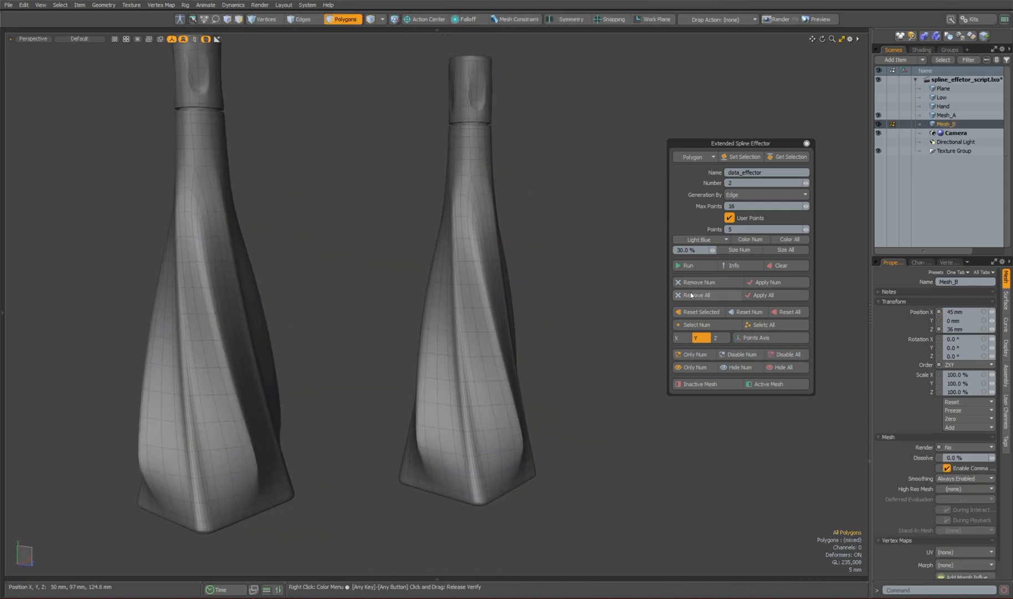
# Step: Hide Mesh_B, make Mesh_A active and set the effector point count for Edge Center generation
pyautogui.click(947, 123)
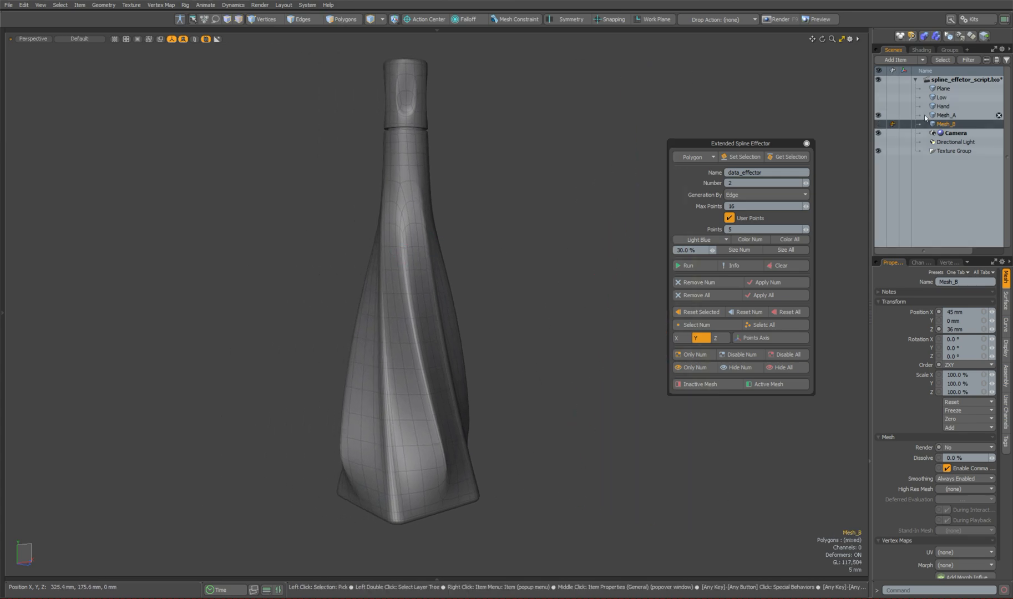
pyautogui.click(945, 115)
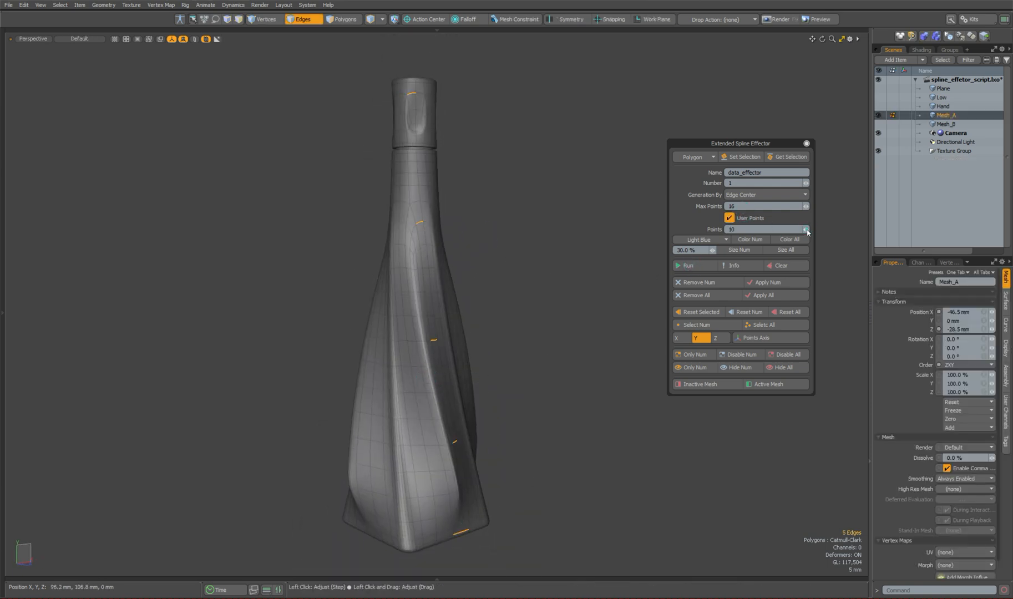
pyautogui.click(687, 265)
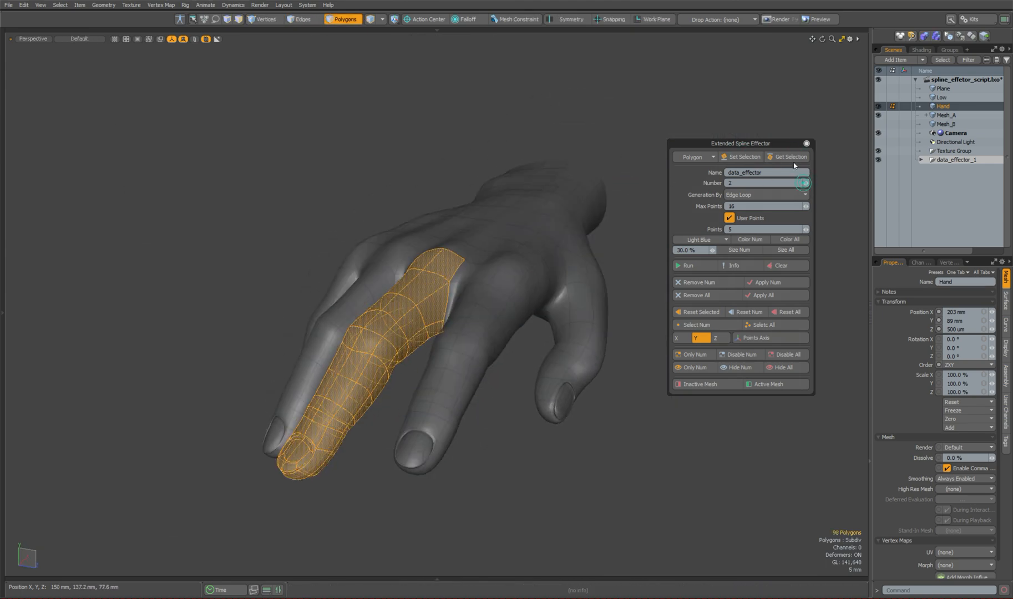
# Step: Use the selected finger polygons as Edge Loop source for data_effector_1 to 3 on the hand
pyautogui.click(300, 19)
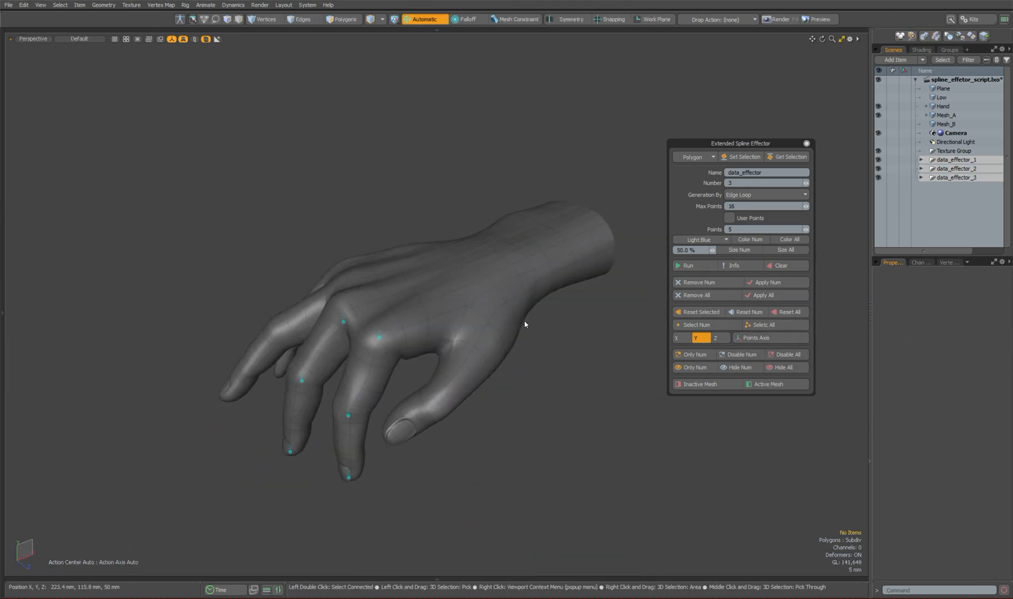
# Step: Dismiss the 'Effector number is busy' warning, bend Mesh_A, and show the glass render preview's Shading settings
pyautogui.click(942, 107)
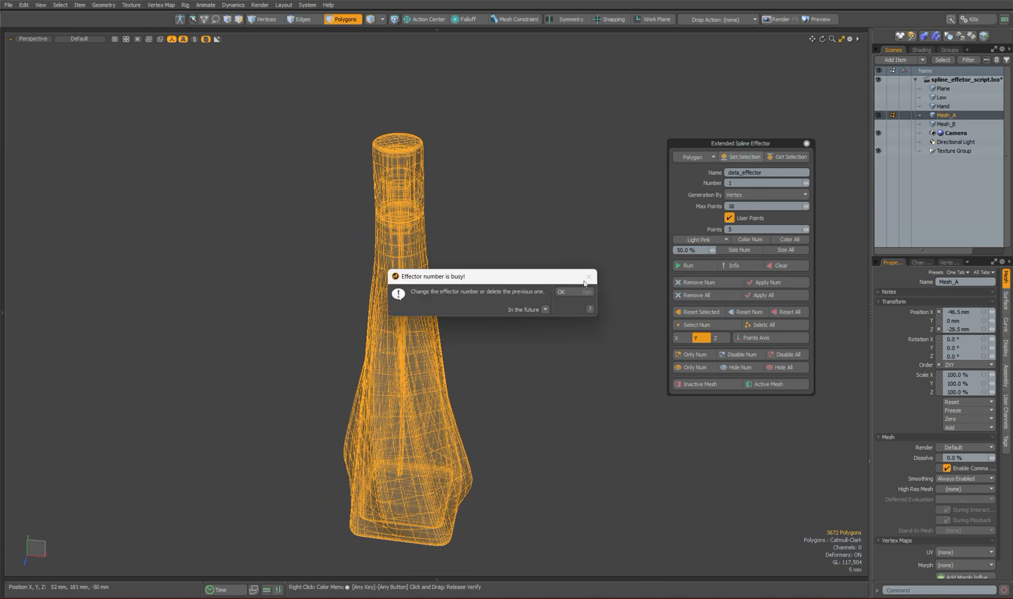
pyautogui.click(560, 292)
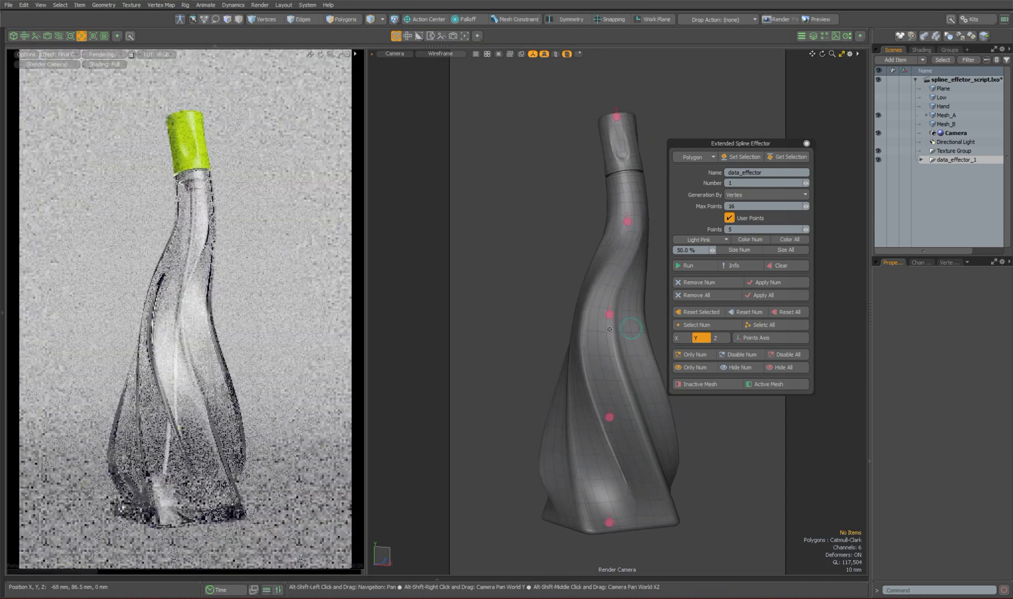
pyautogui.click(919, 50)
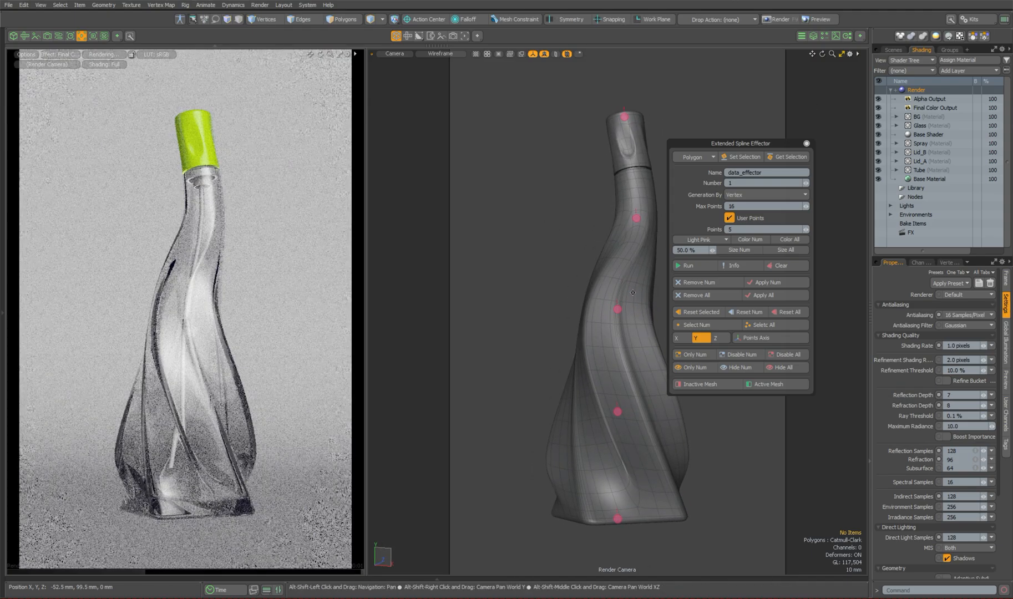